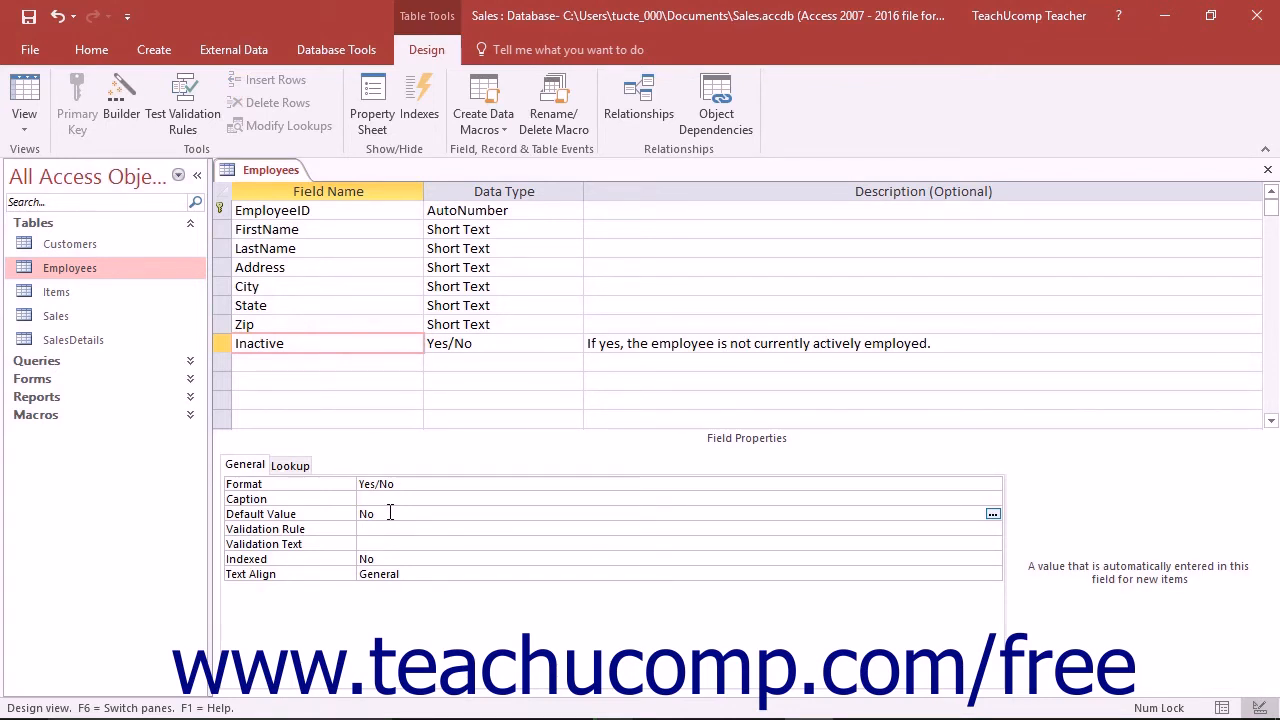
- Select the State field row in the Employees table design to show its properties
{"action": "left_click", "coordinate": [380, 513]}
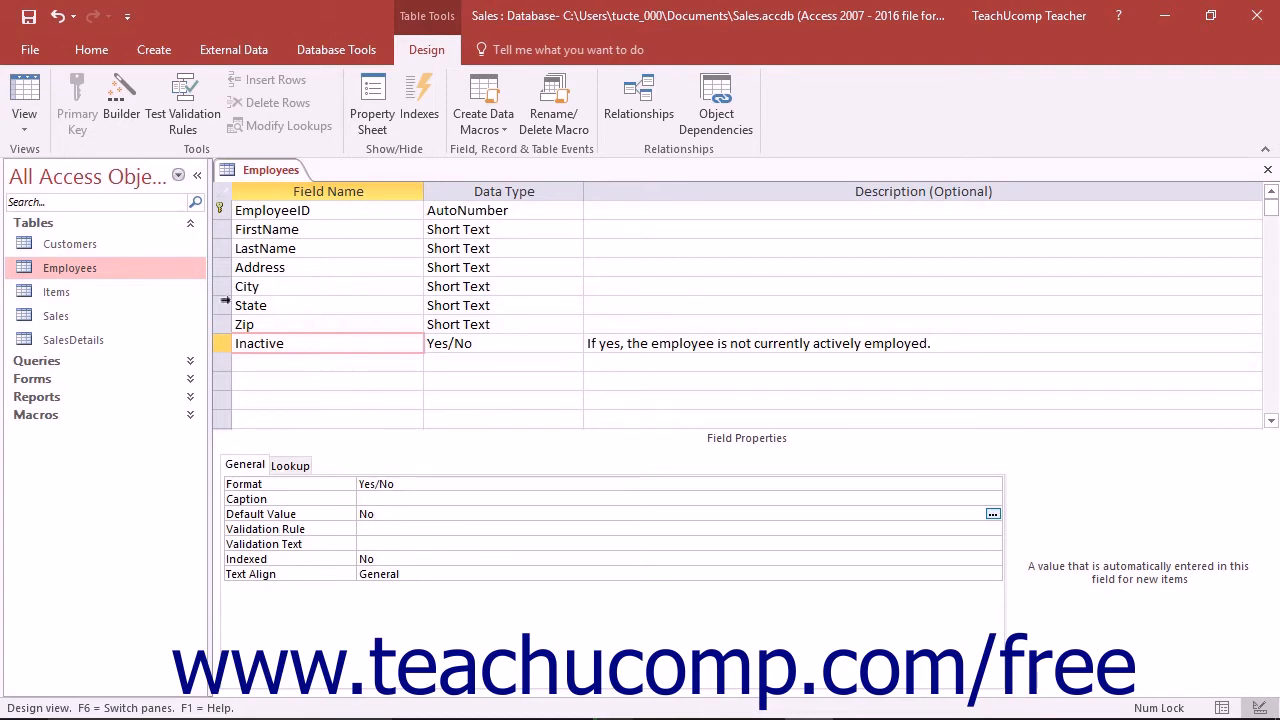
{"action": "left_click", "coordinate": [251, 305]}
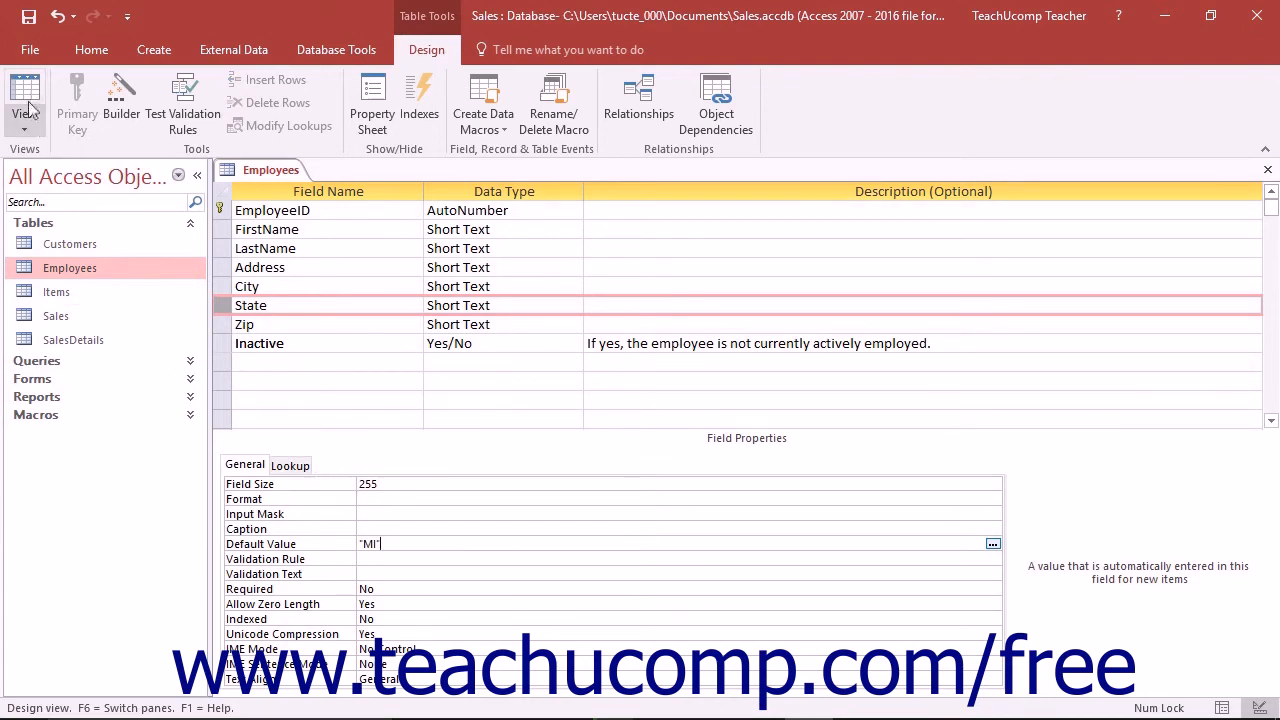
- Switch to Datasheet view, saving the table so new records prefill State with MI
{"action": "left_click", "coordinate": [24, 95]}
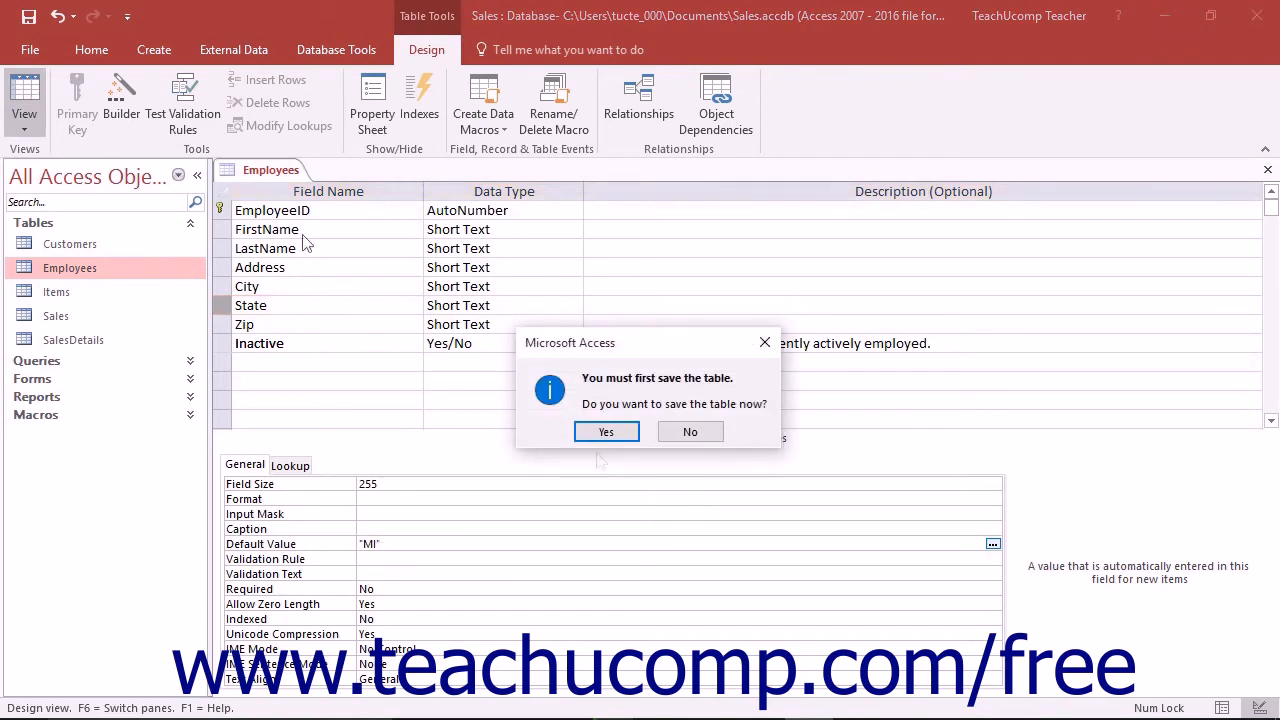
{"action": "left_click", "coordinate": [605, 431]}
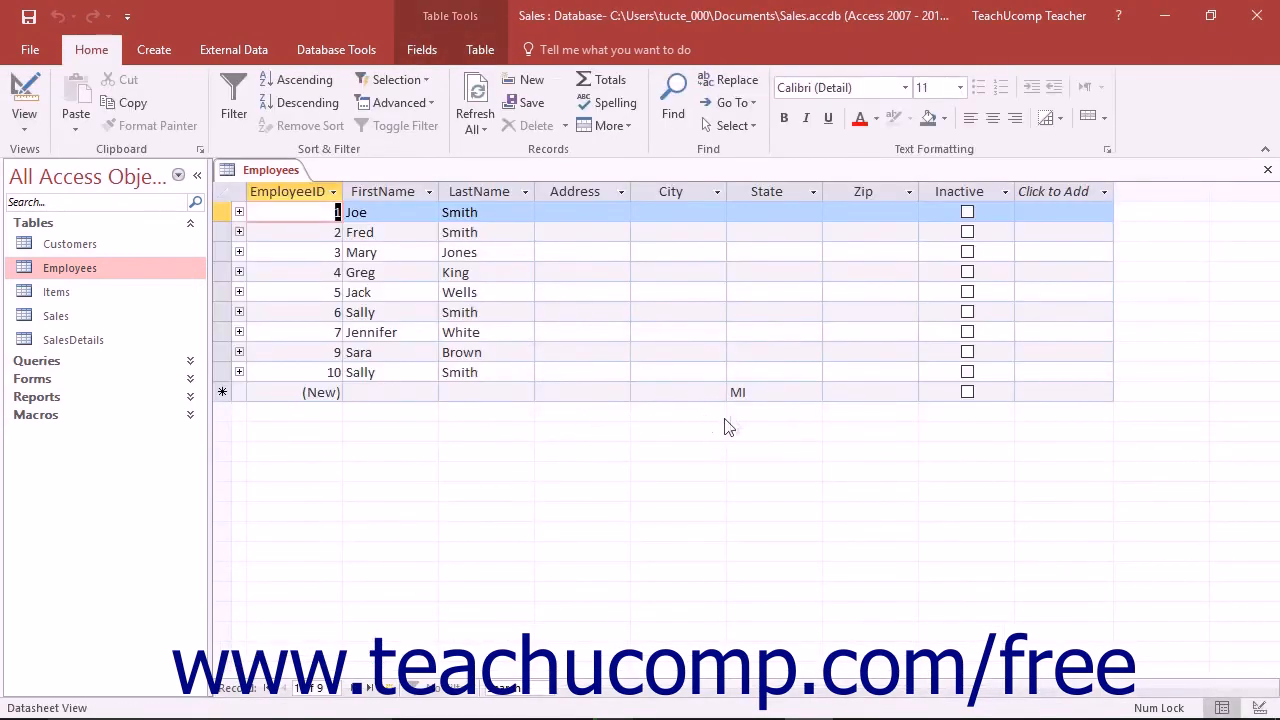
{"action": "mouse_move", "coordinate": [762, 391]}
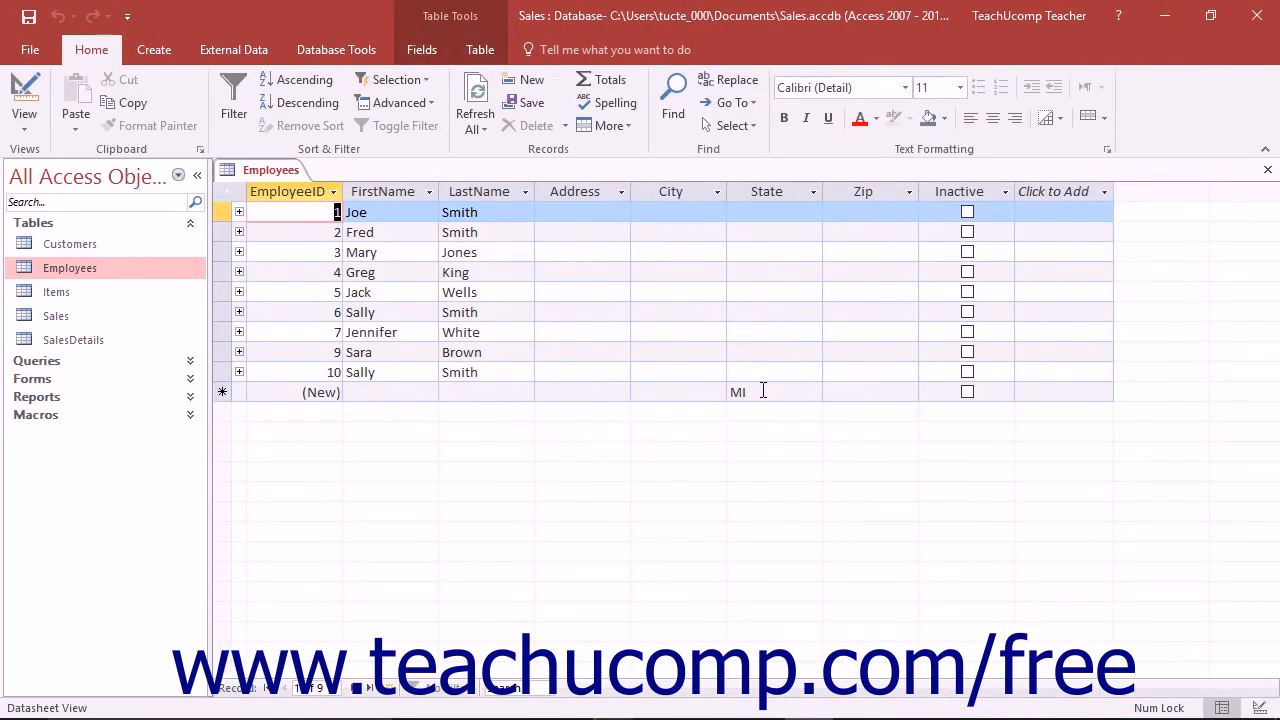